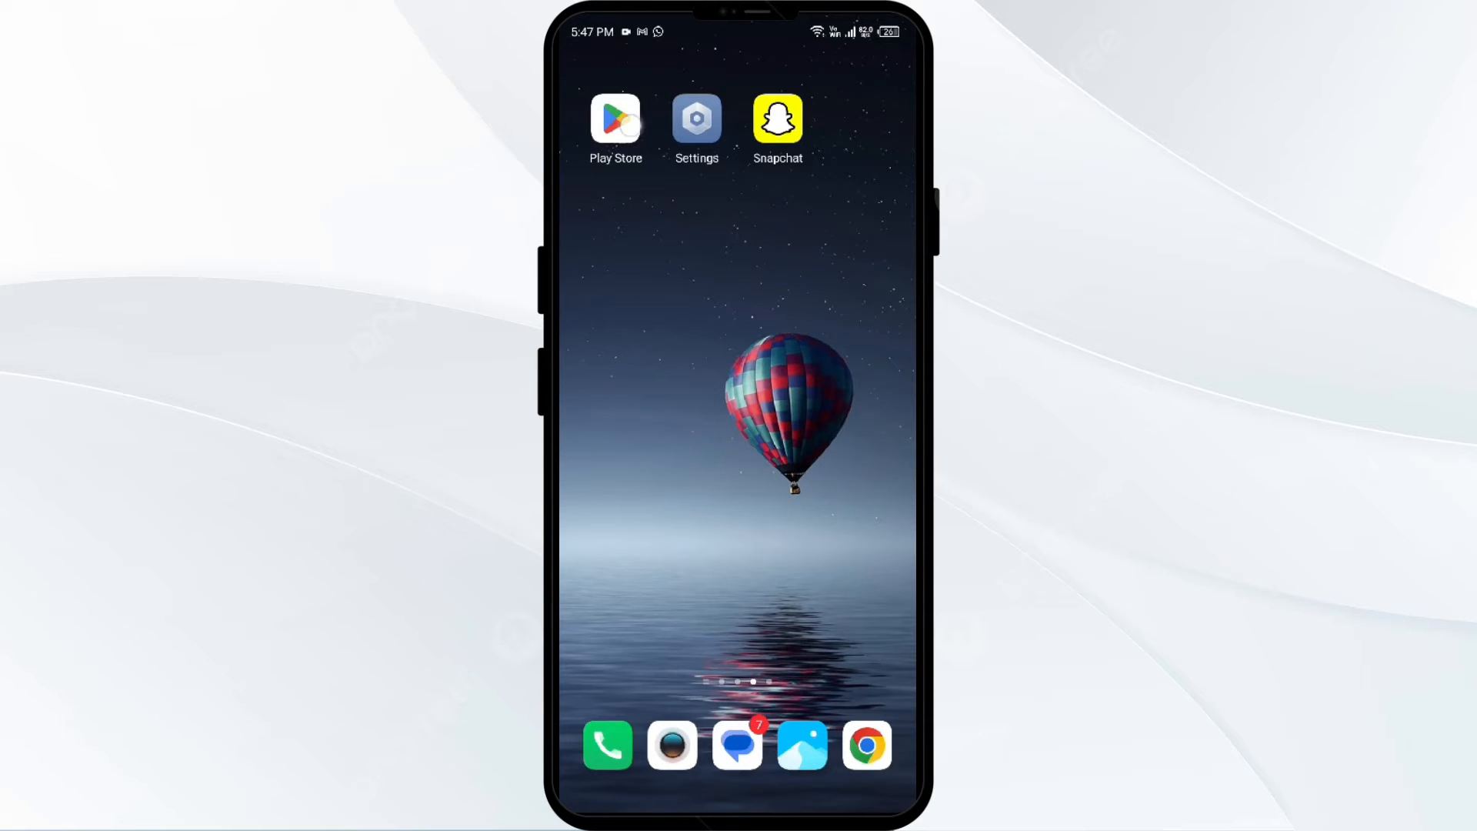
Check Snapchat's app store listing to confirm the app is updated
{"action": "left_click", "coordinate": [615, 120]}
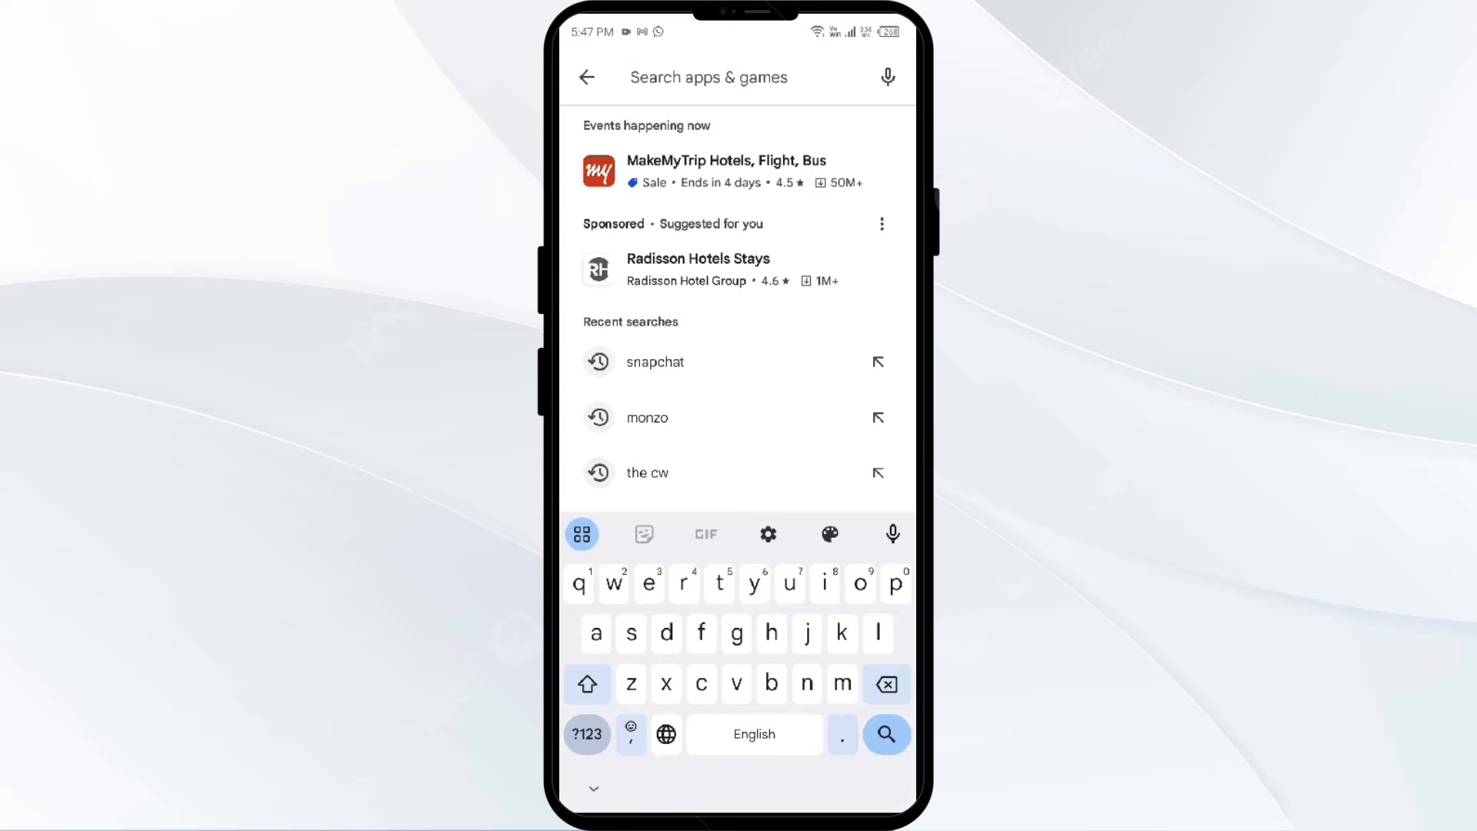
{"action": "left_click", "coordinate": [655, 362]}
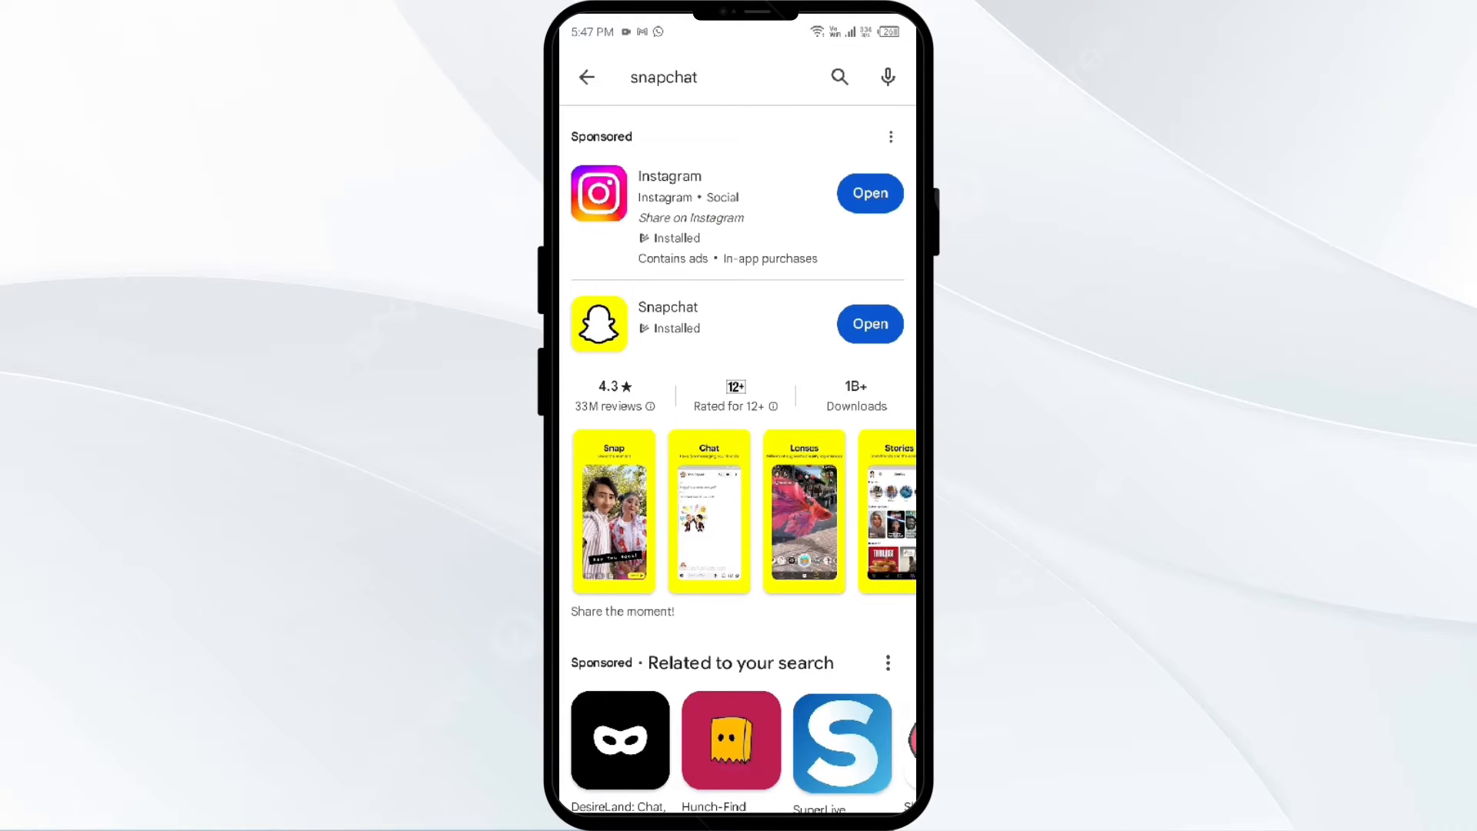
{"action": "left_click", "coordinate": [668, 317]}
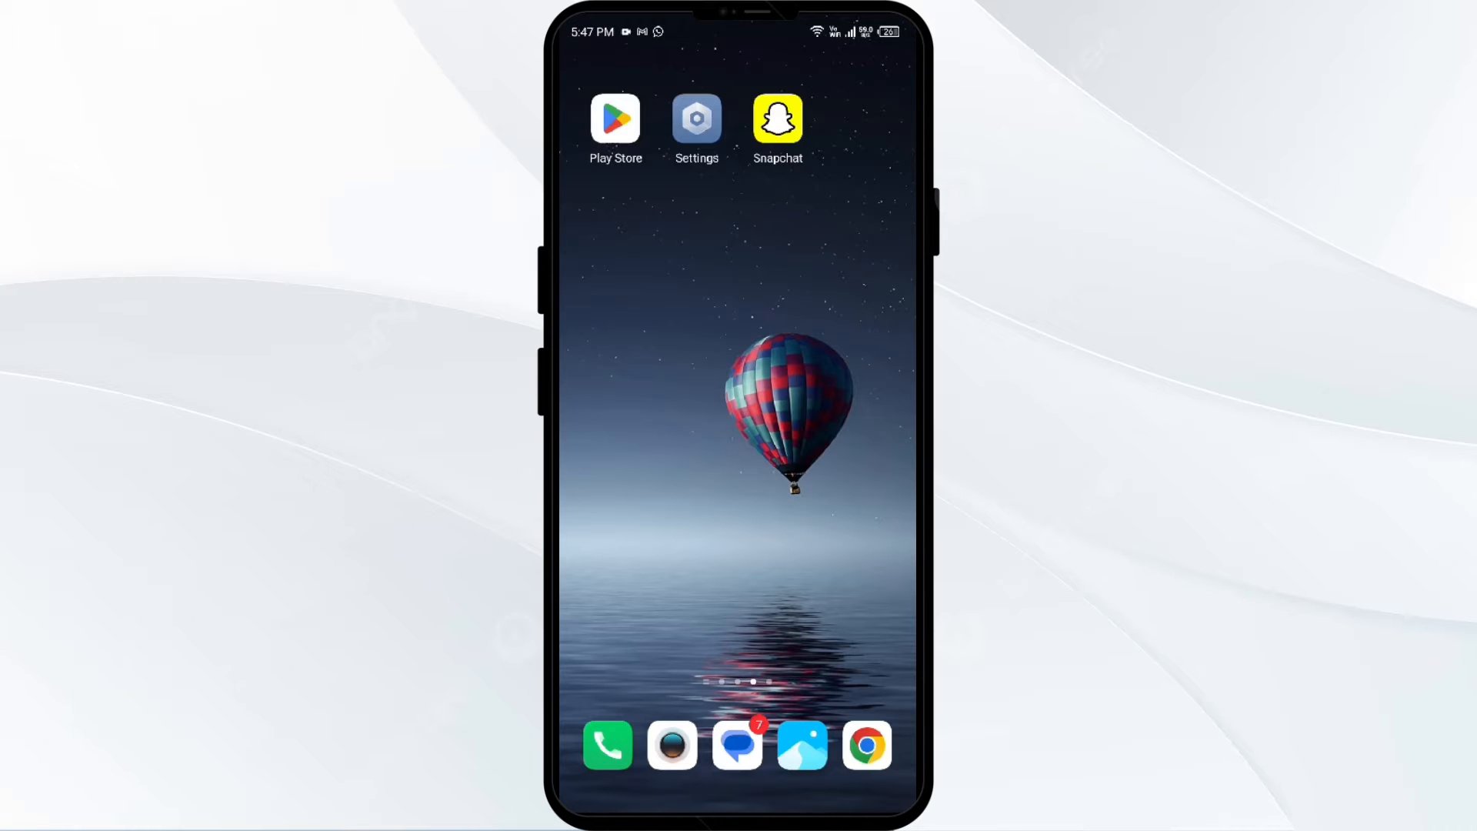
Launch Snapchat and record a short 1.4-second video snap
{"action": "left_click", "coordinate": [777, 119]}
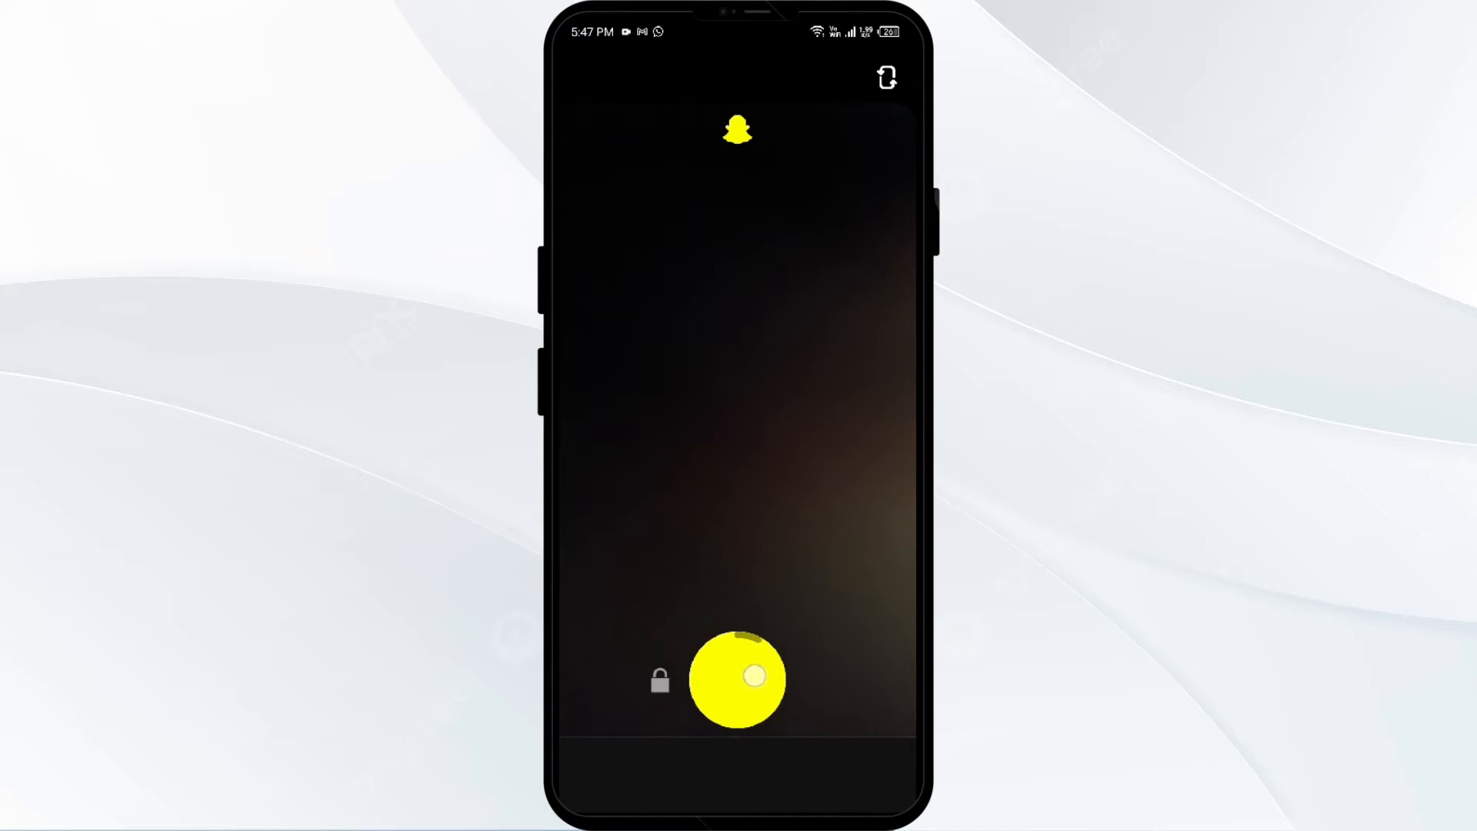
{"action": "left_click", "coordinate": [737, 680]}
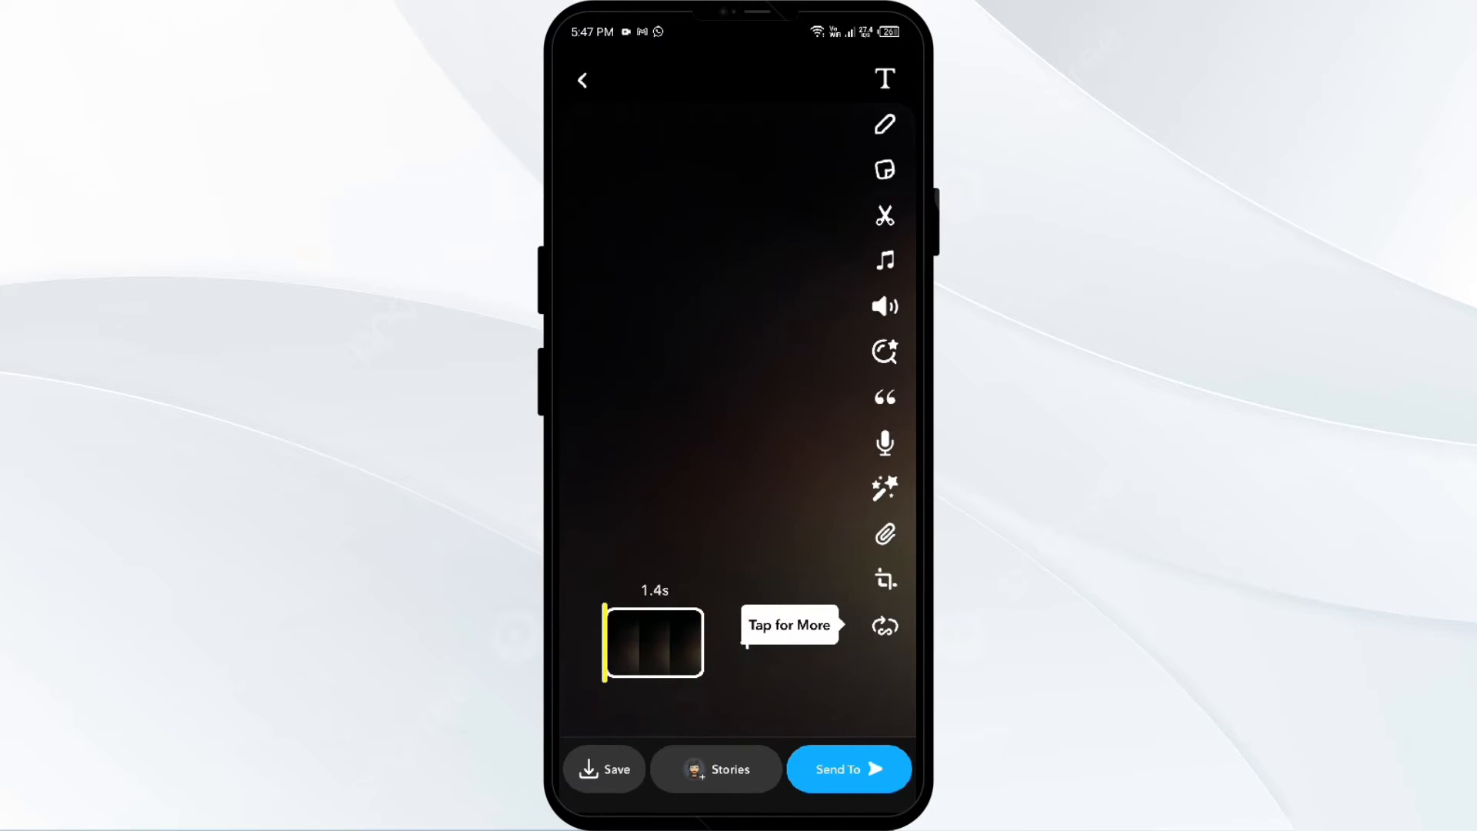
Send the video snap to one friend picked from the Recents list
{"action": "left_click", "coordinate": [846, 769]}
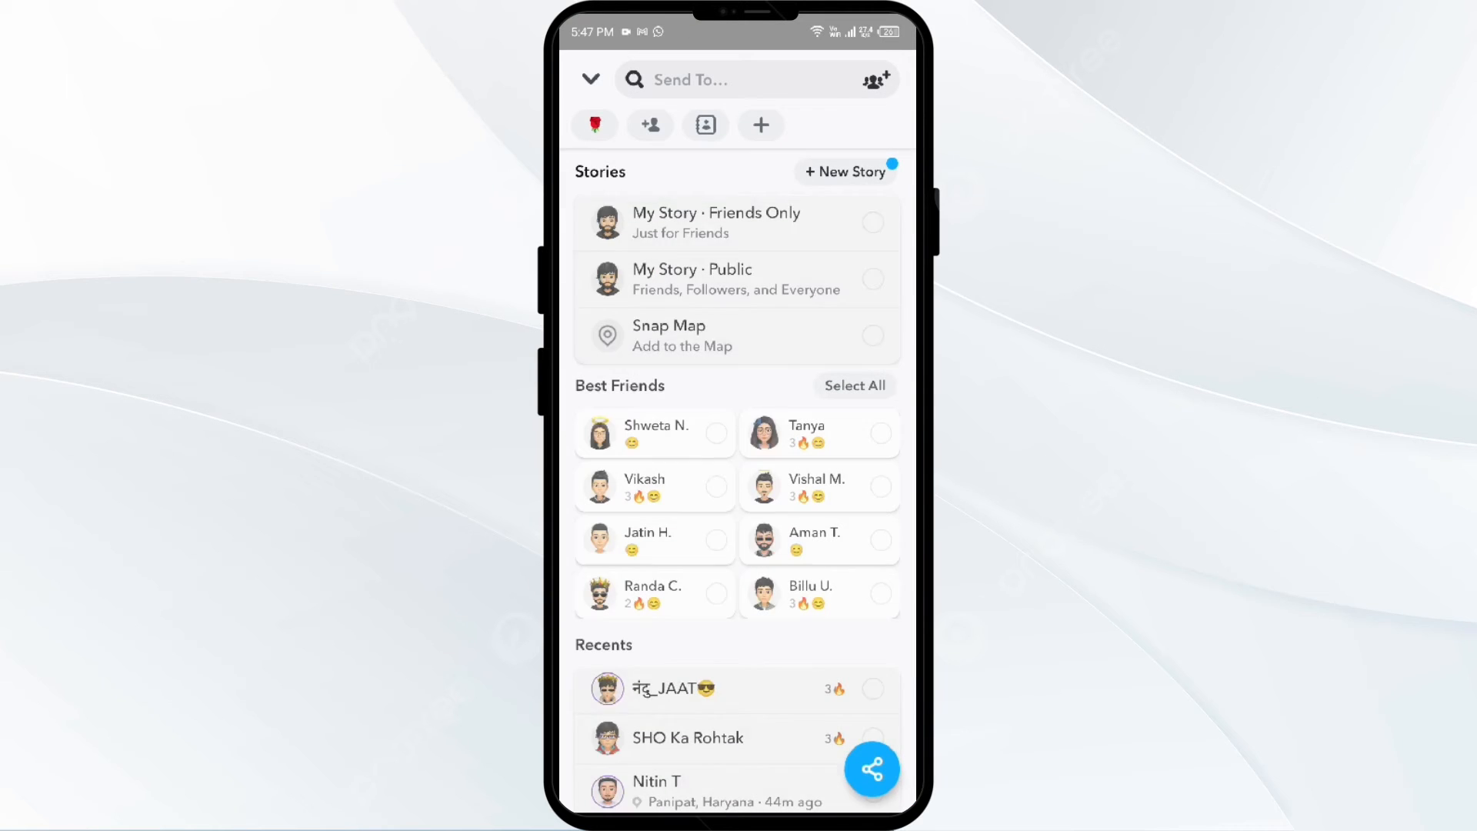
{"action": "scroll", "scroll_direction": "down", "scroll_amount": 3}
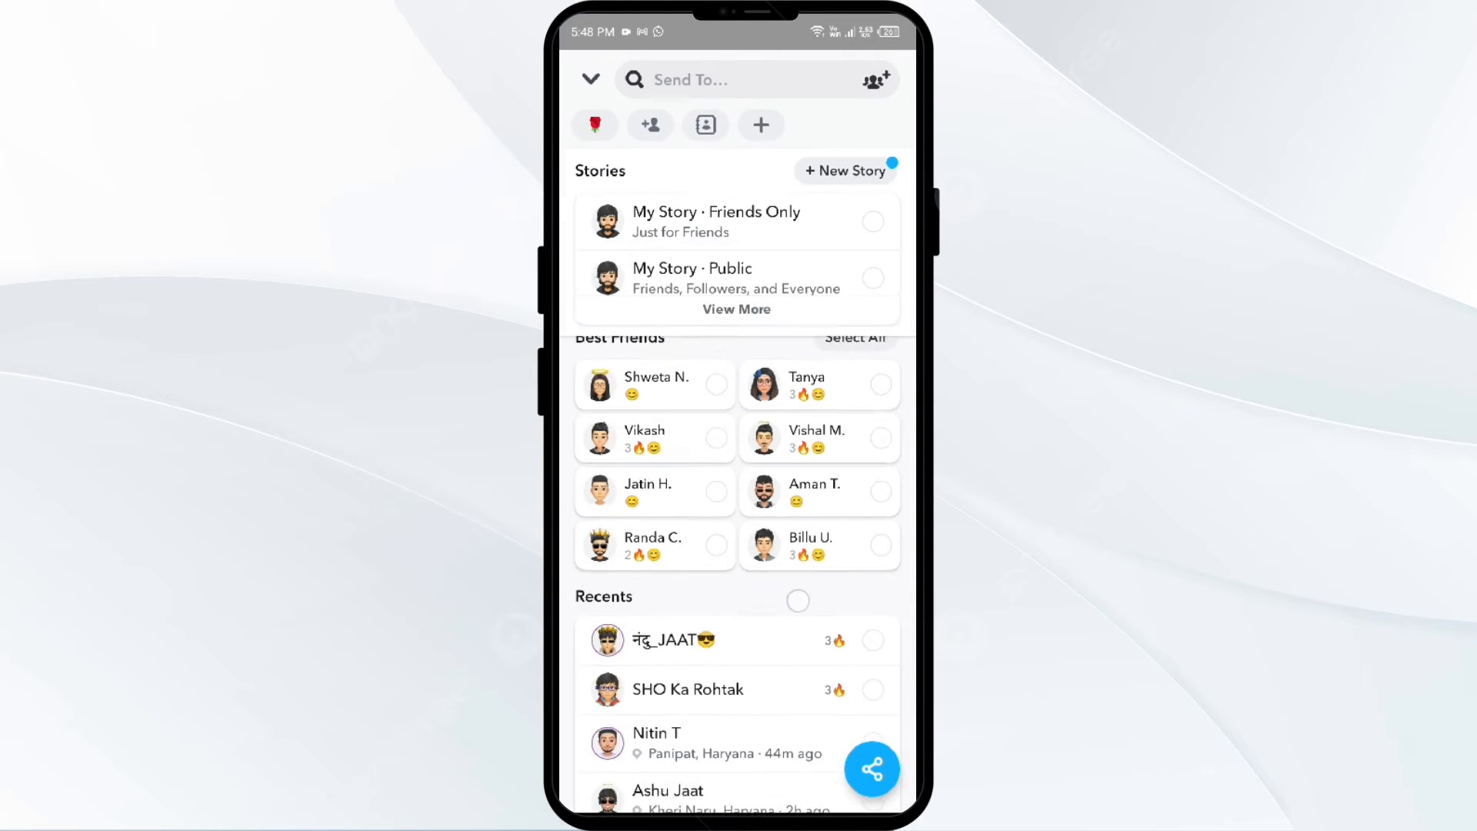
{"action": "scroll", "scroll_direction": "down", "scroll_amount": 3}
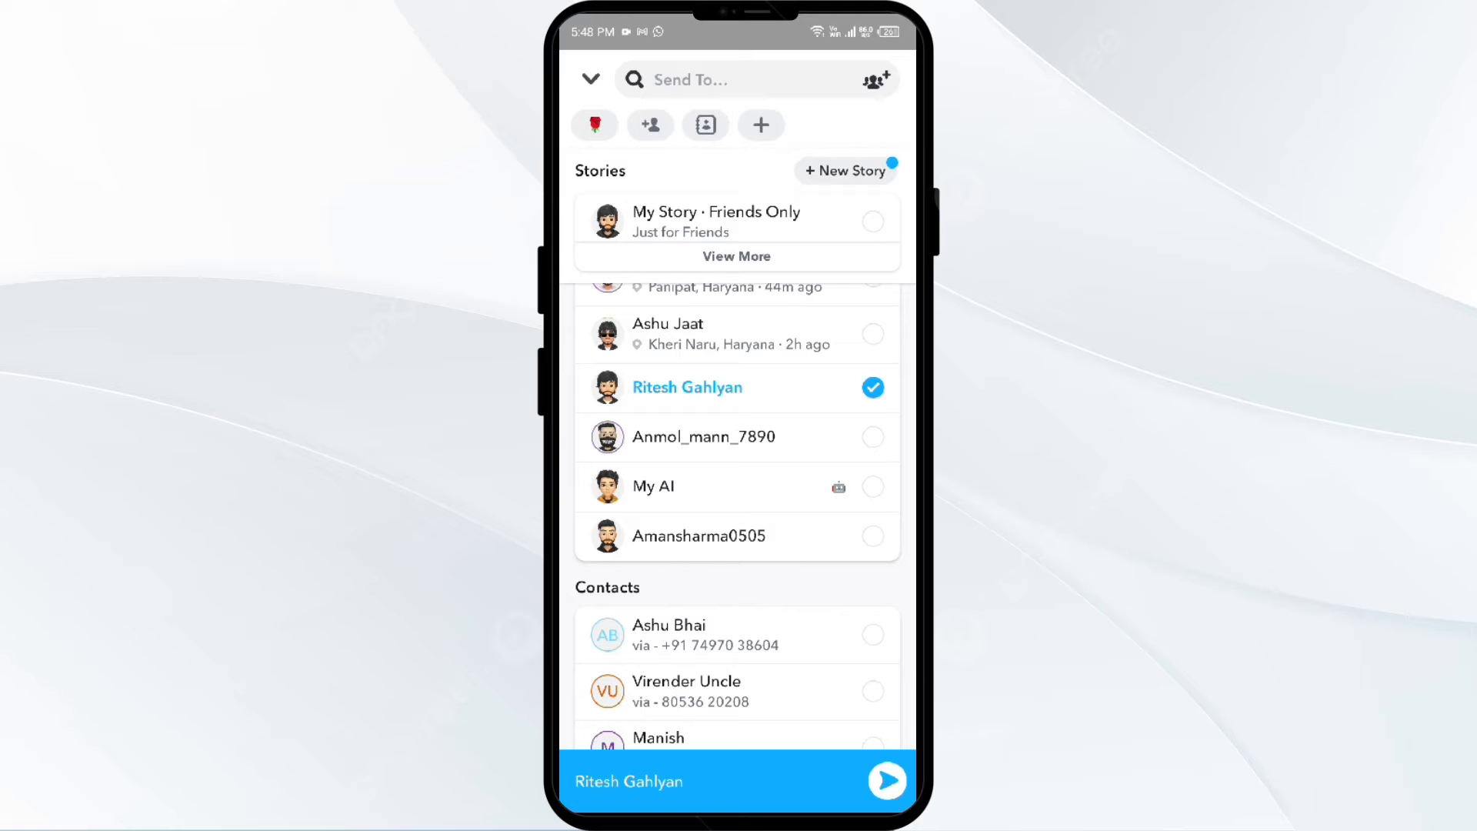
{"action": "left_click", "coordinate": [884, 780]}
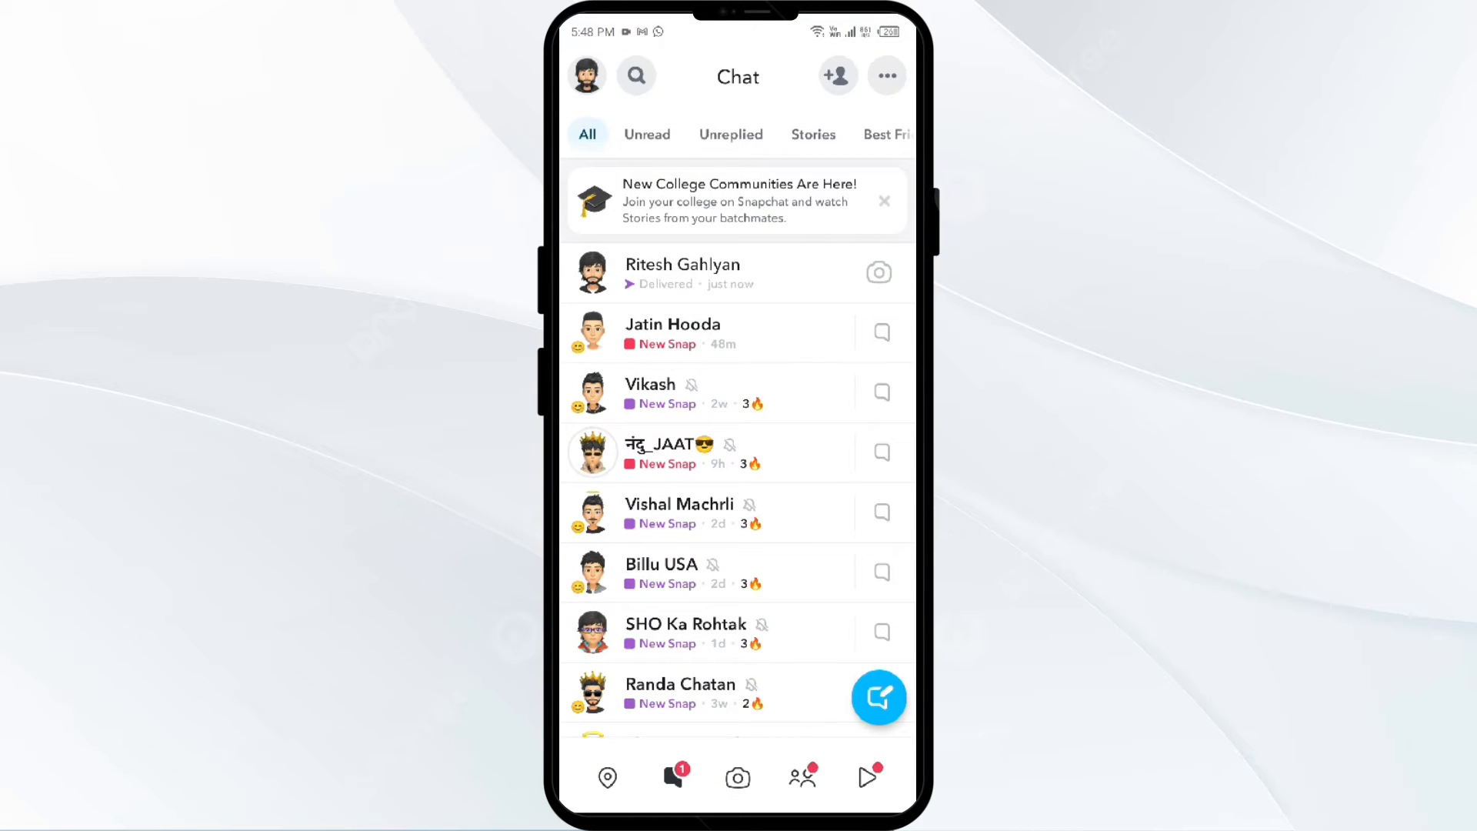
Save the delivered snap in the friend's conversation and return to the camera
{"action": "left_click", "coordinate": [682, 273]}
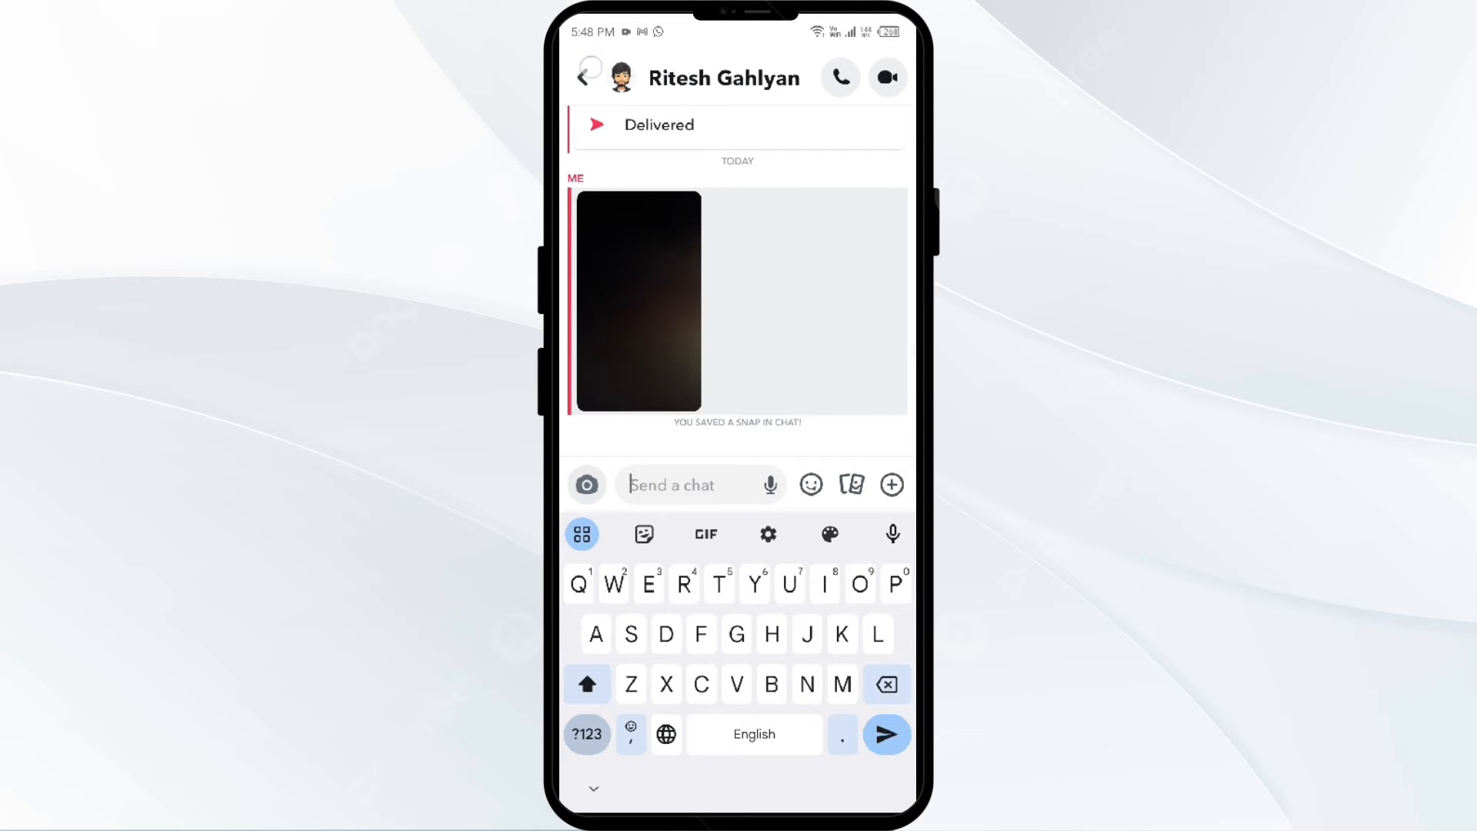
{"action": "left_click", "coordinate": [585, 77]}
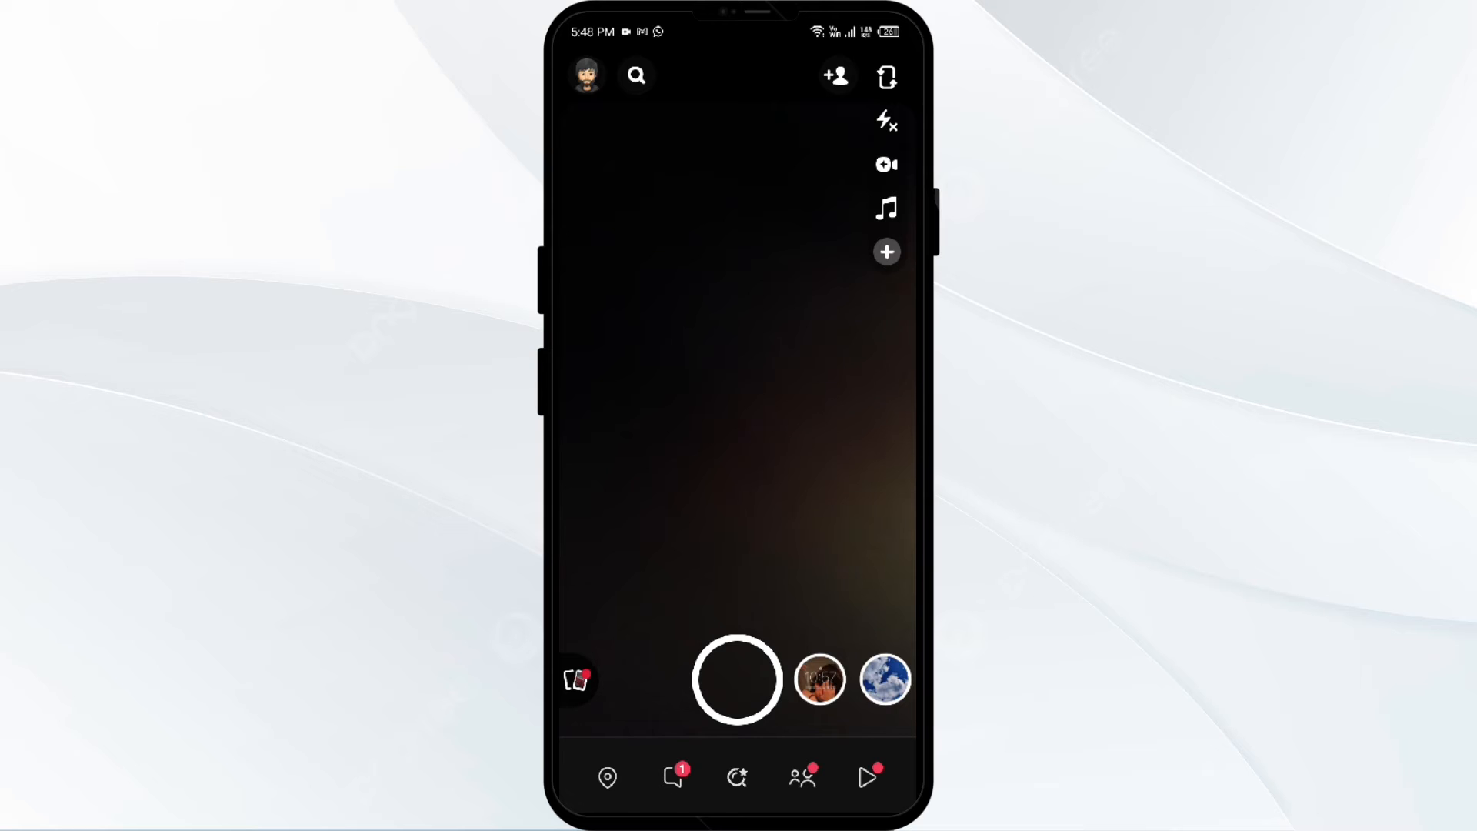
Reach the 'I Spotted a Bug' report form via profile Settings, then back out
{"action": "left_click", "coordinate": [586, 75]}
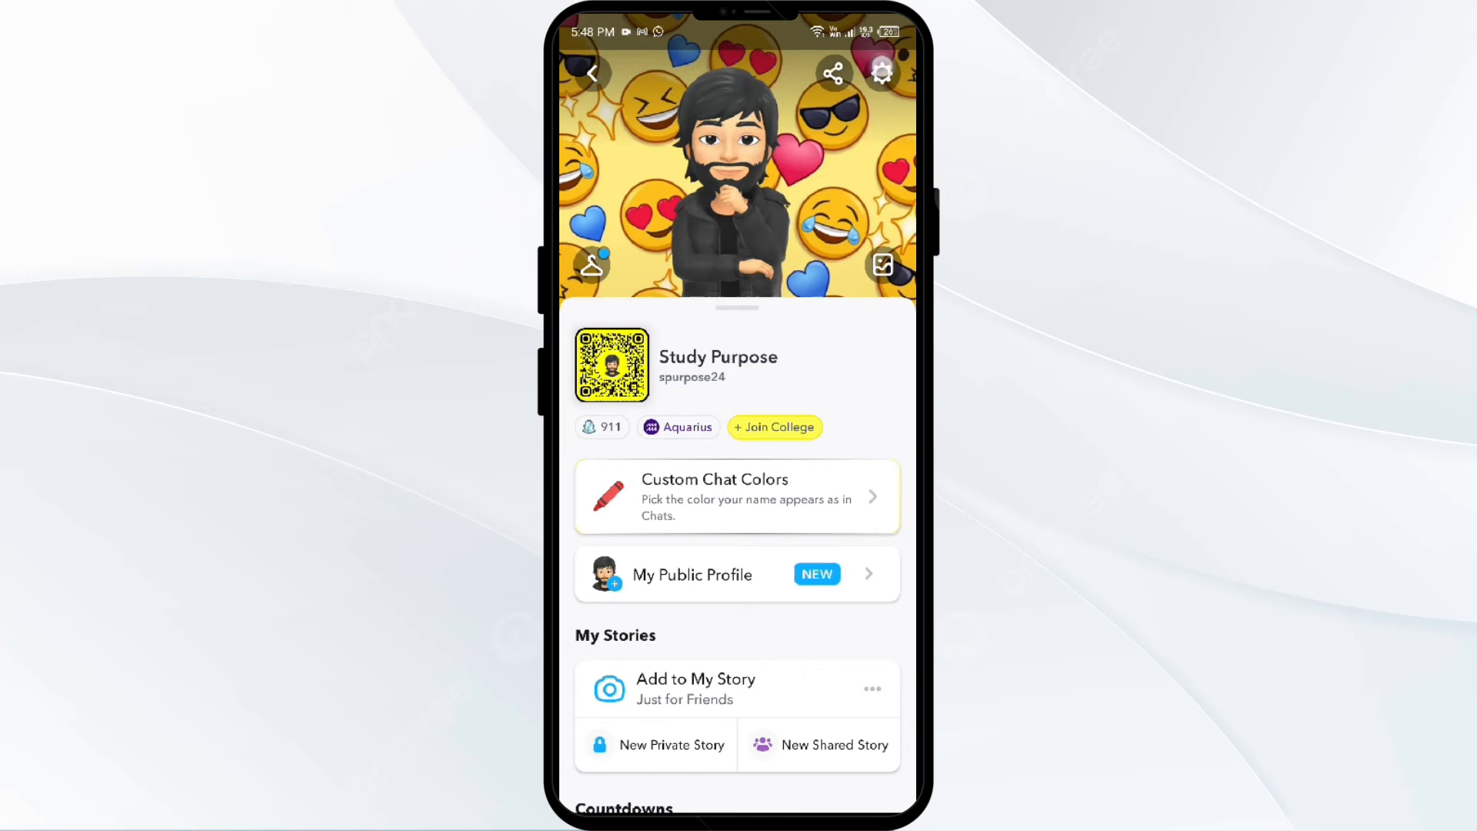
{"action": "left_click", "coordinate": [880, 72]}
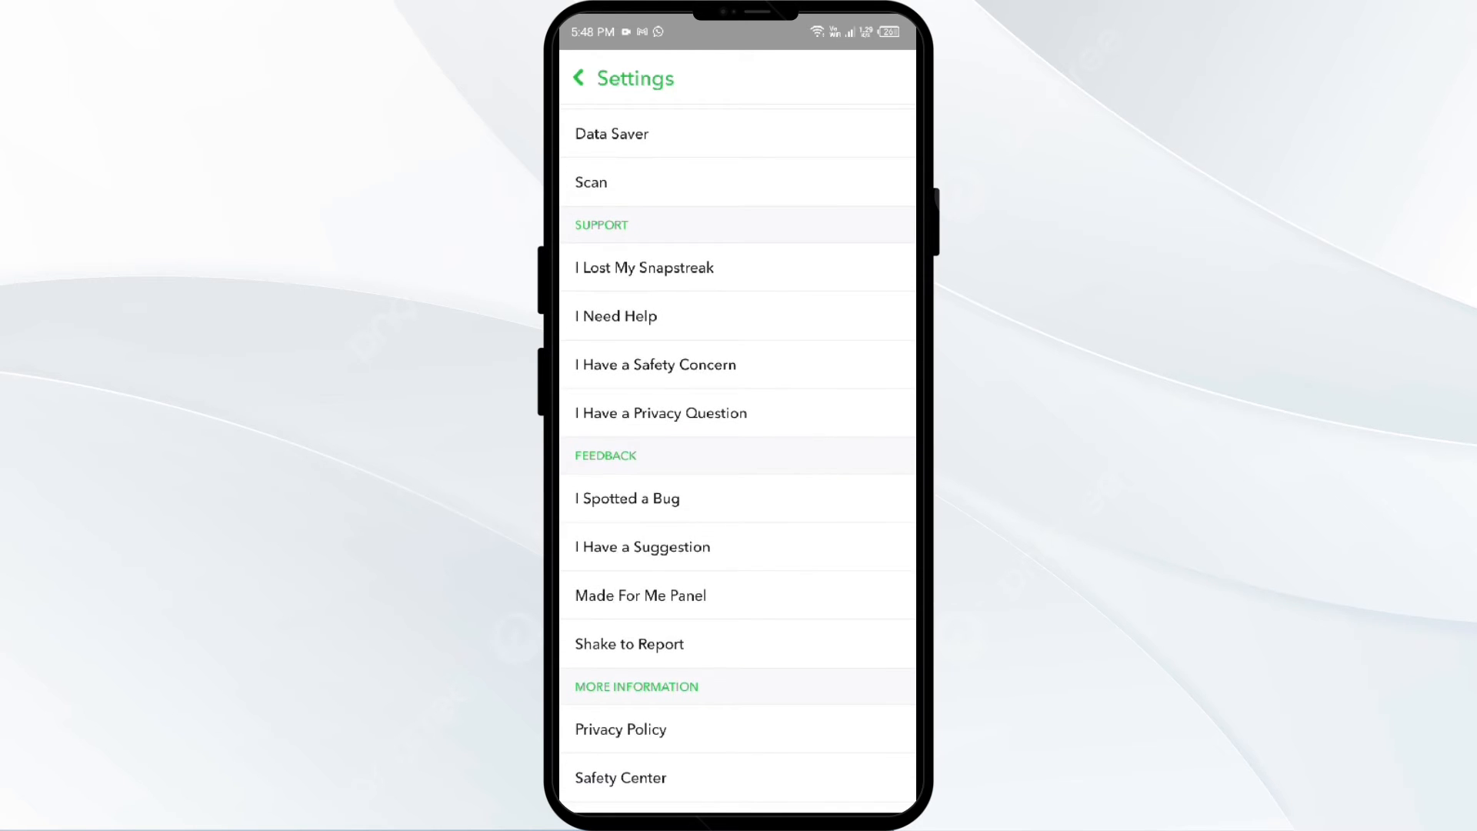
{"action": "left_click", "coordinate": [627, 497]}
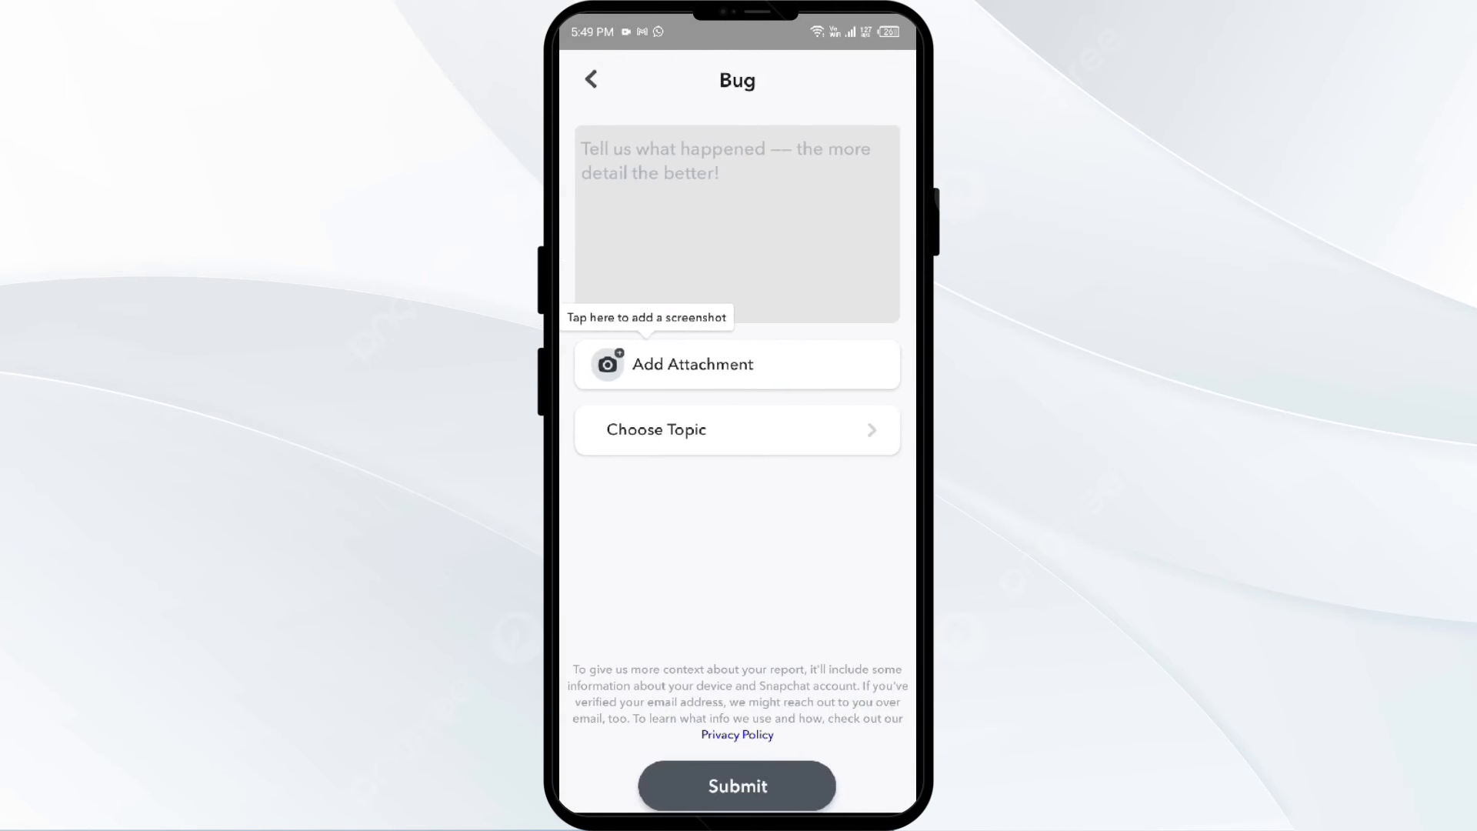
{"action": "left_click", "coordinate": [737, 223]}
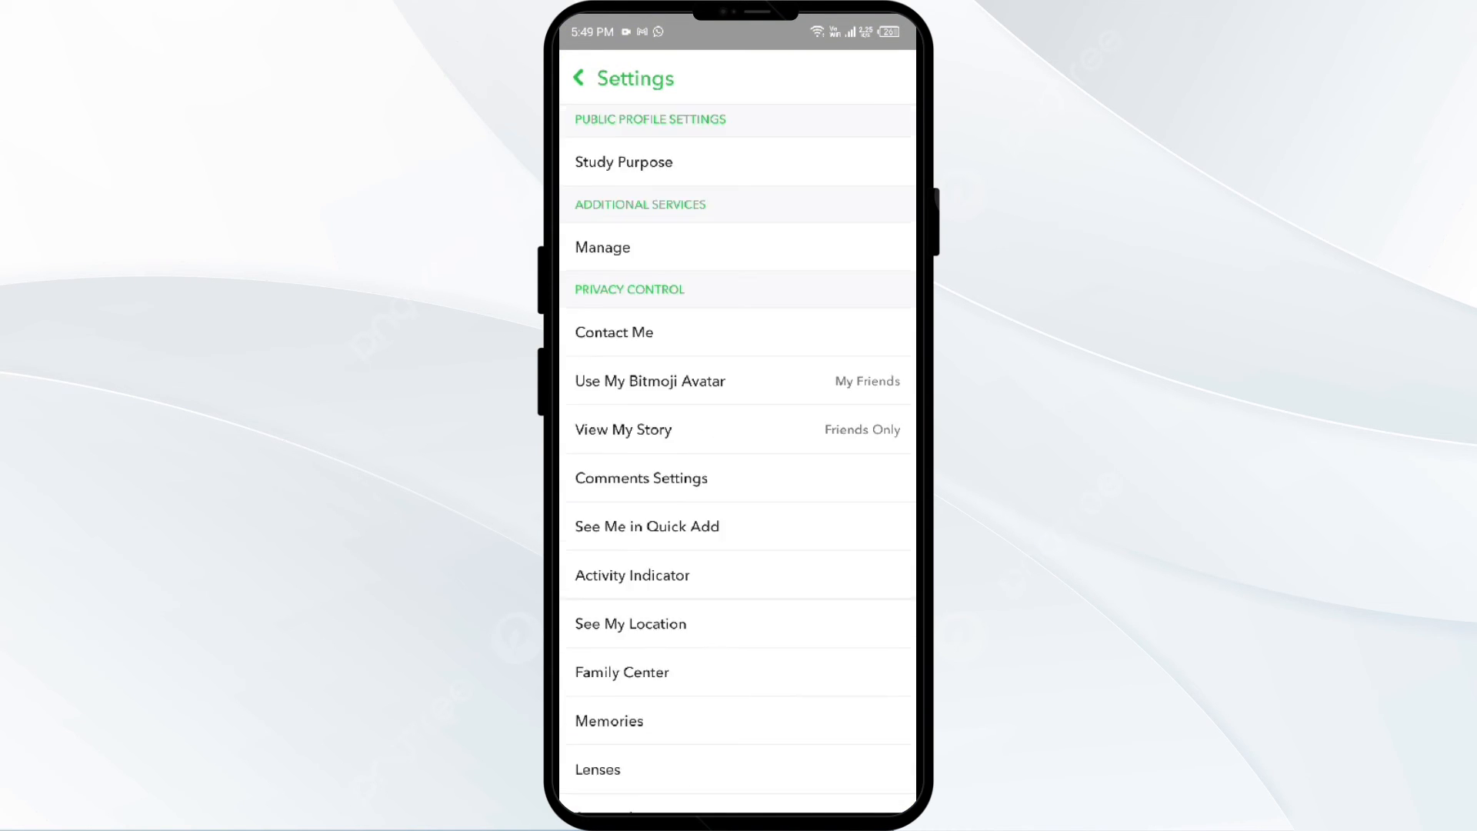
Log out of the account from Settings' Account Actions and confirm the prompt
{"action": "left_click", "coordinate": [600, 77]}
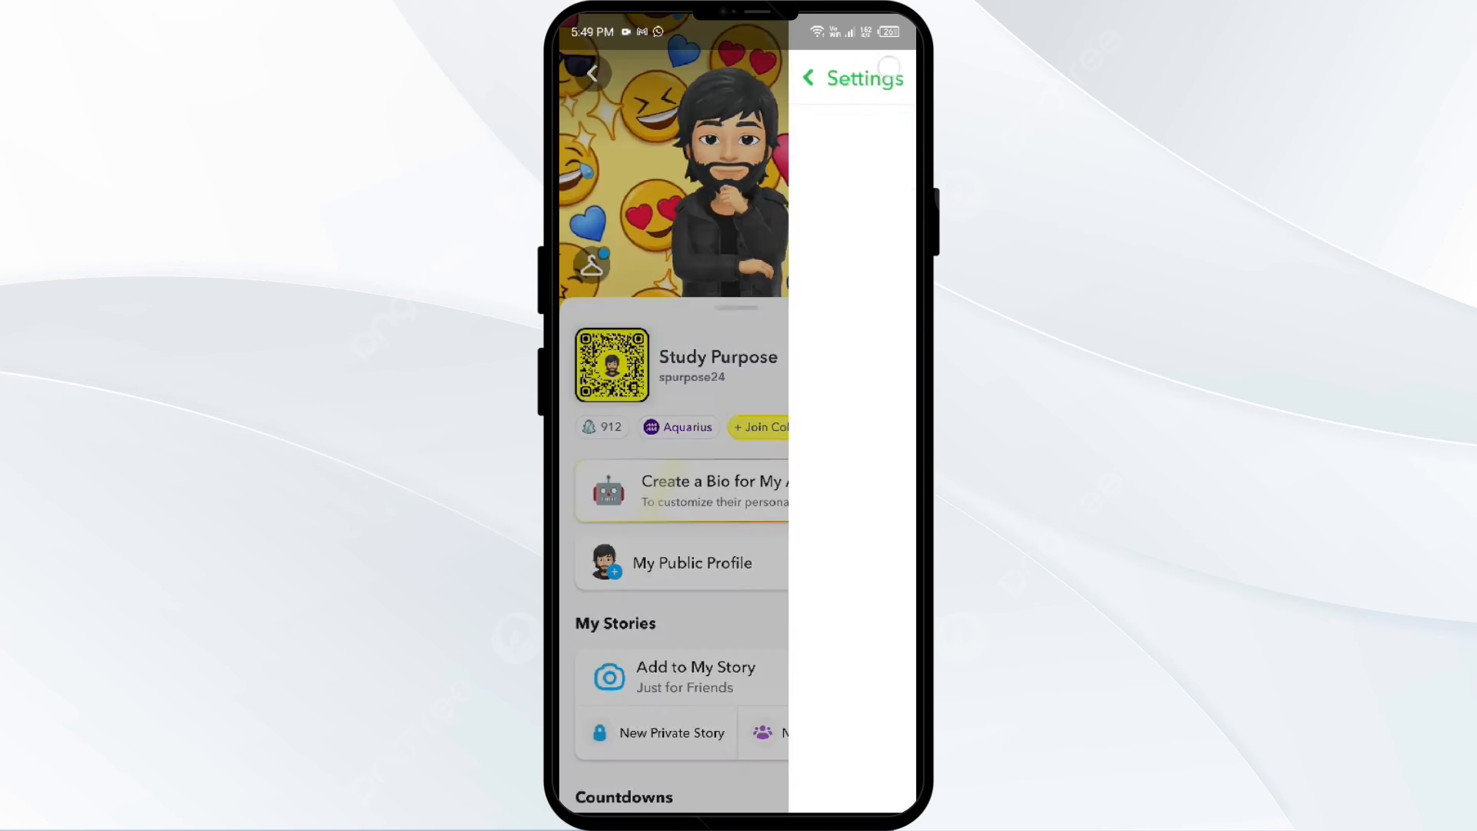
{"action": "left_click", "coordinate": [850, 77]}
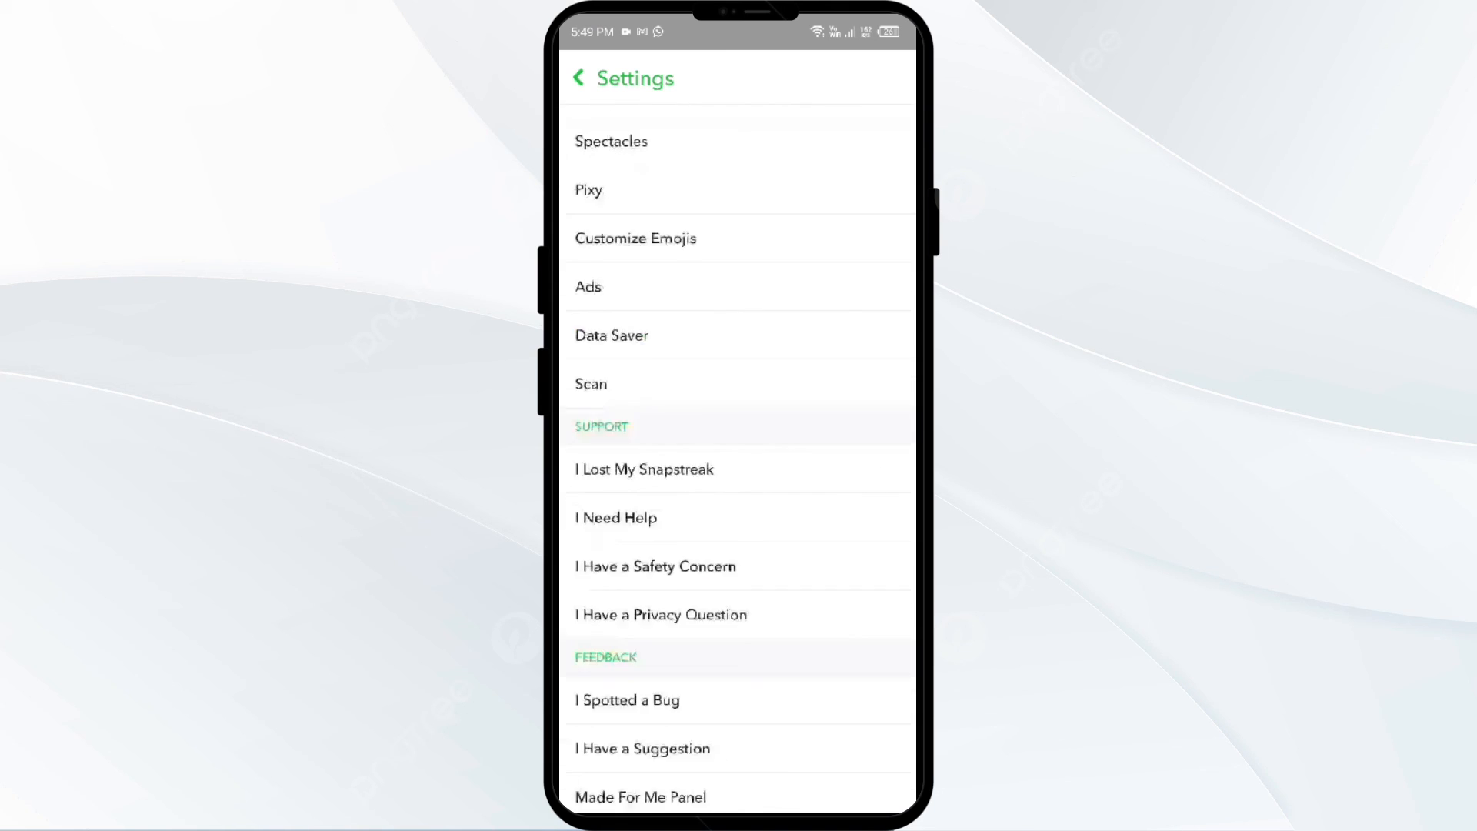
{"action": "scroll", "scroll_direction": "down", "scroll_amount": 3}
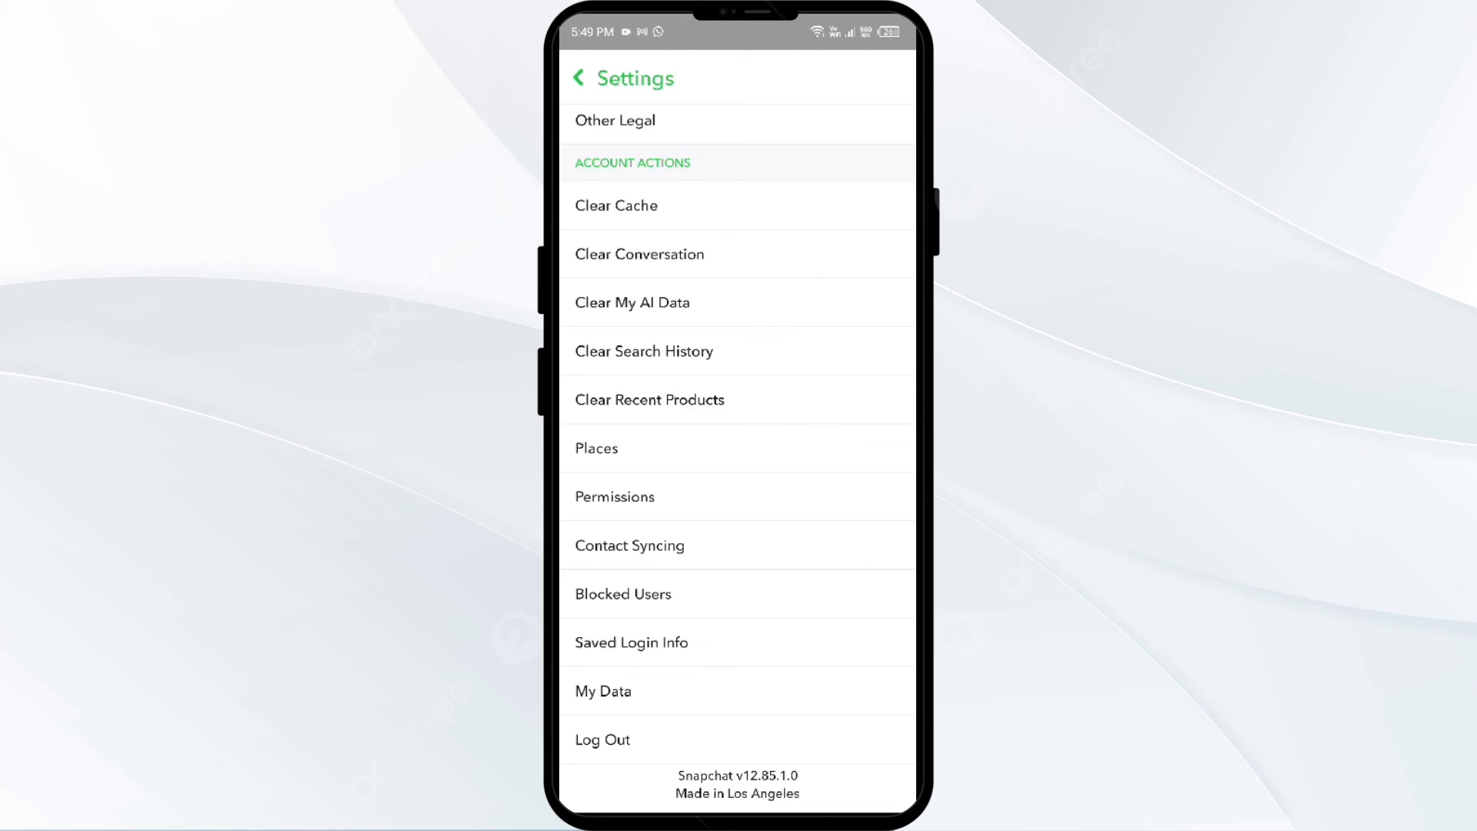
{"action": "left_click", "coordinate": [601, 740]}
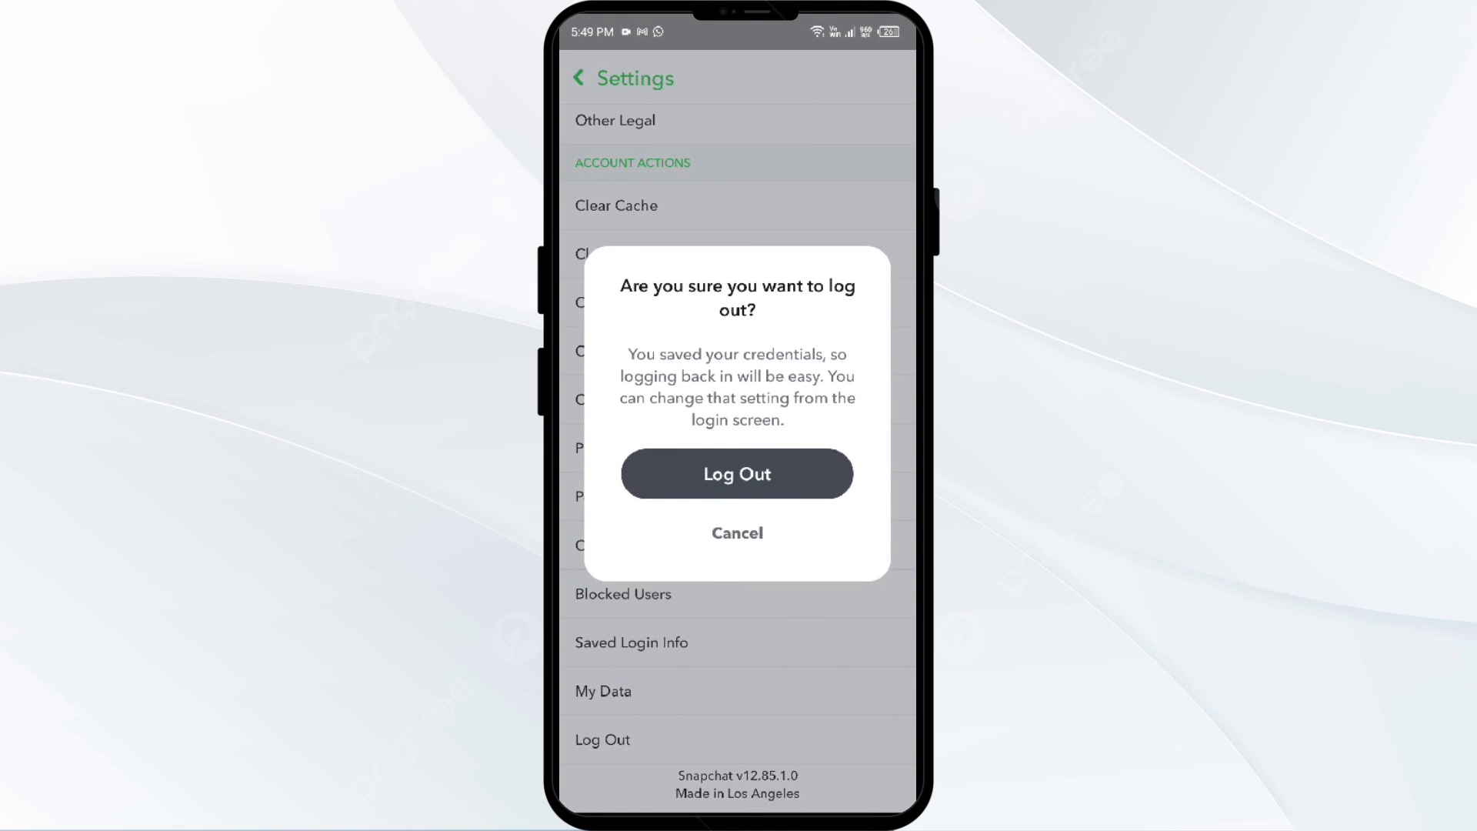
{"action": "left_click", "coordinate": [737, 472]}
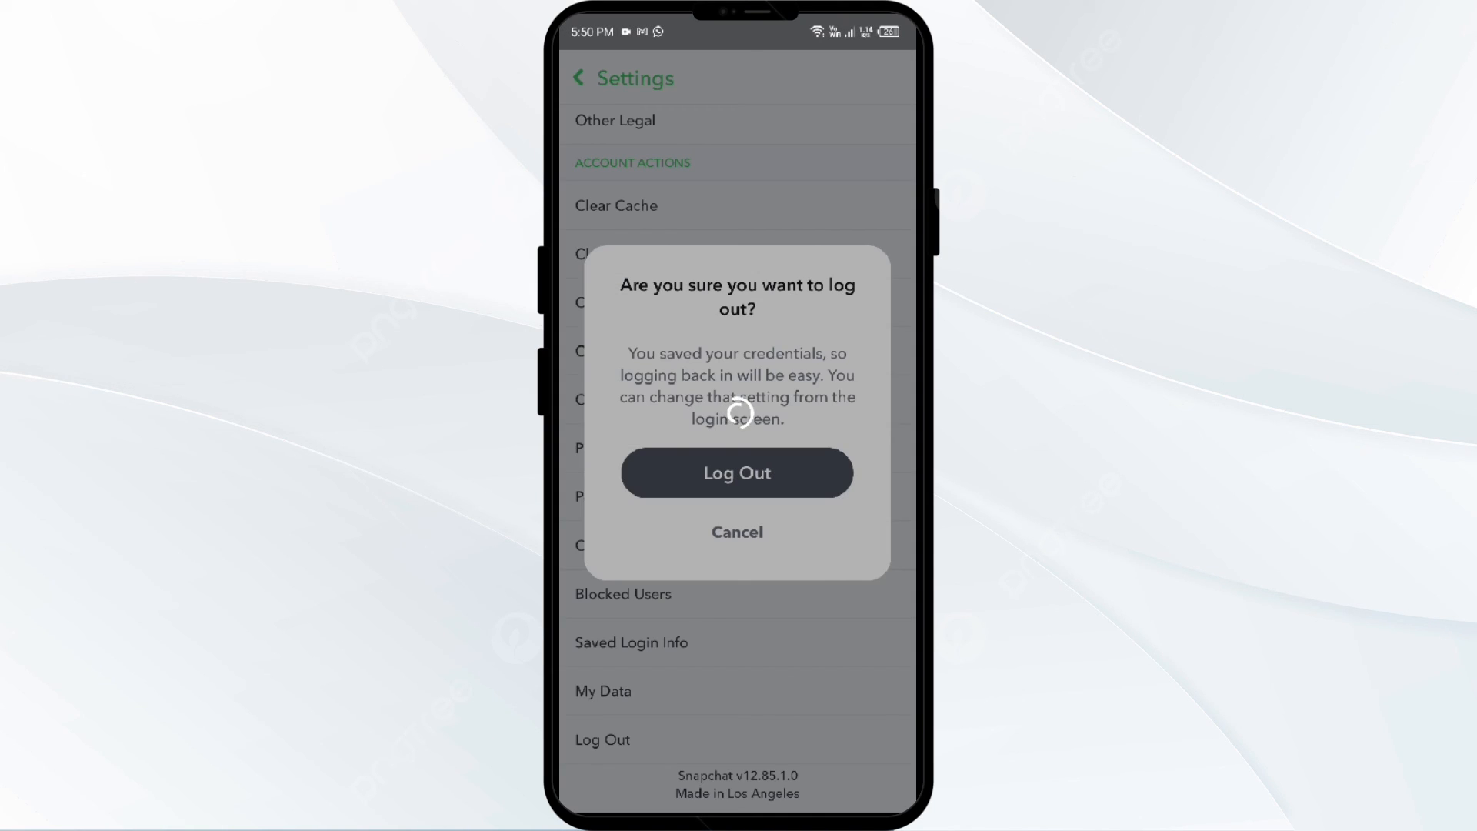
Remove the saved login from this device and bring up the login form
{"action": "left_click", "coordinate": [737, 472]}
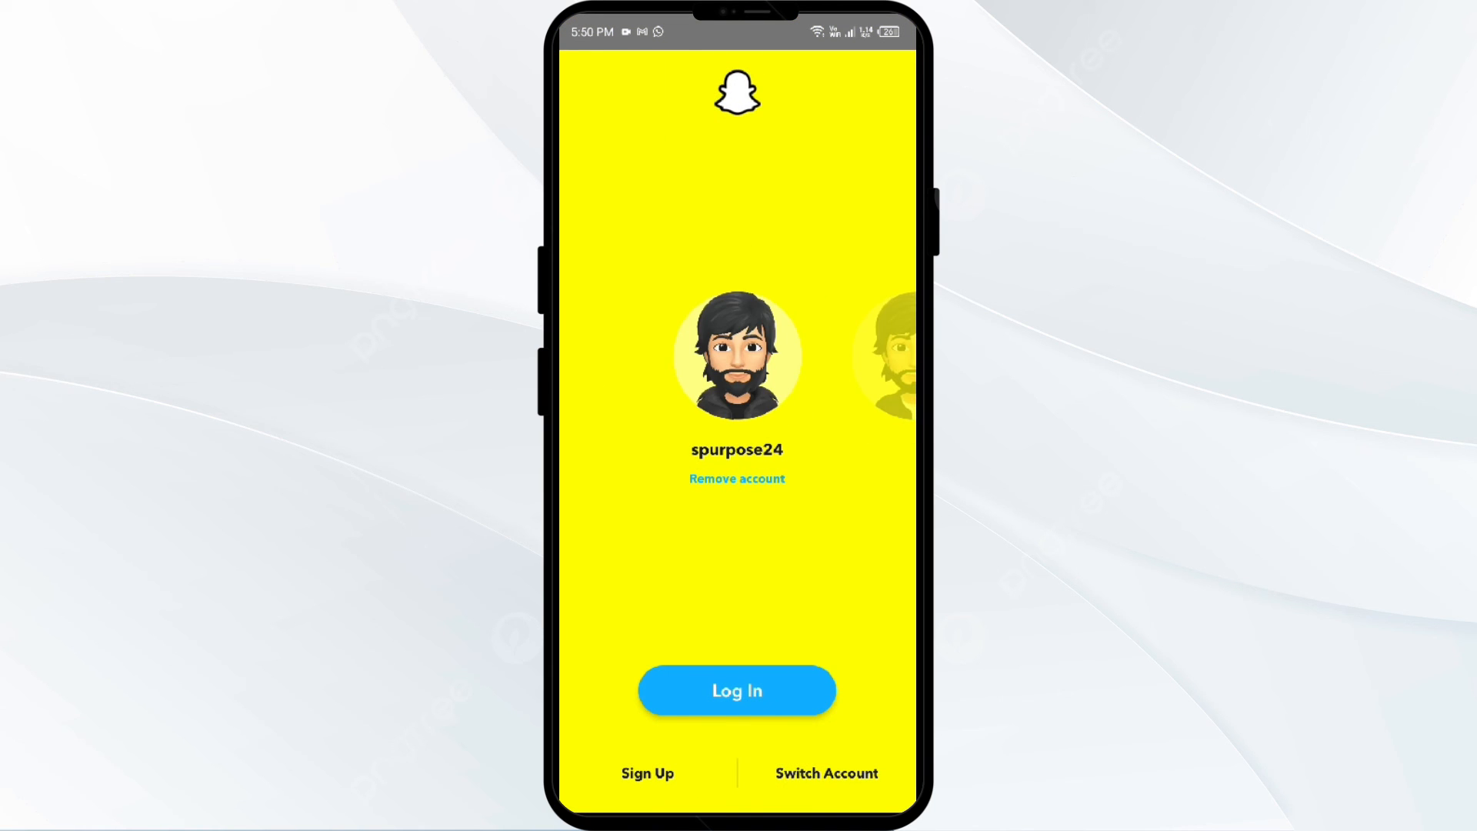
{"action": "left_click", "coordinate": [737, 478]}
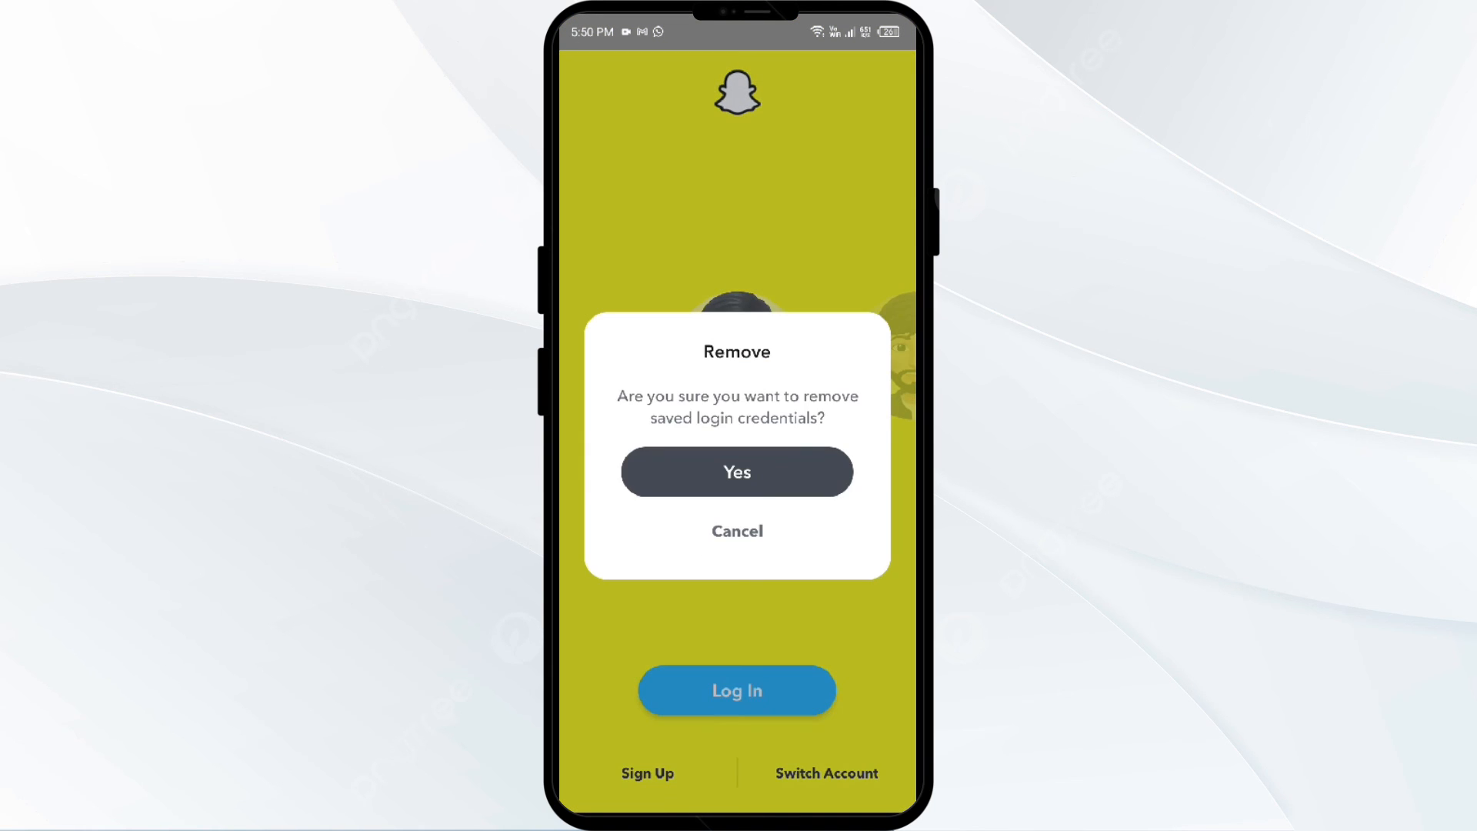
{"action": "left_click", "coordinate": [737, 531]}
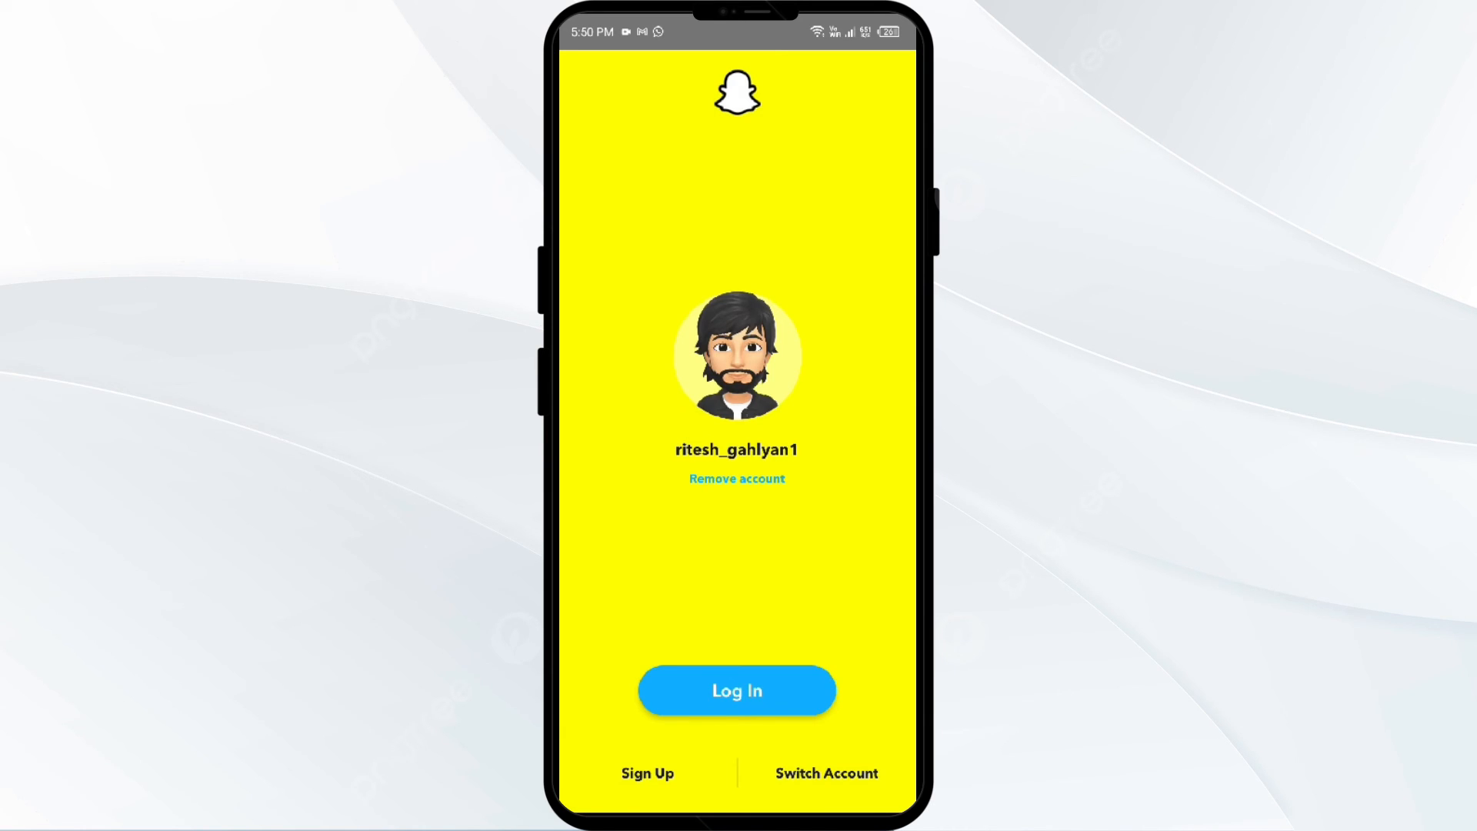
{"action": "left_click", "coordinate": [735, 689]}
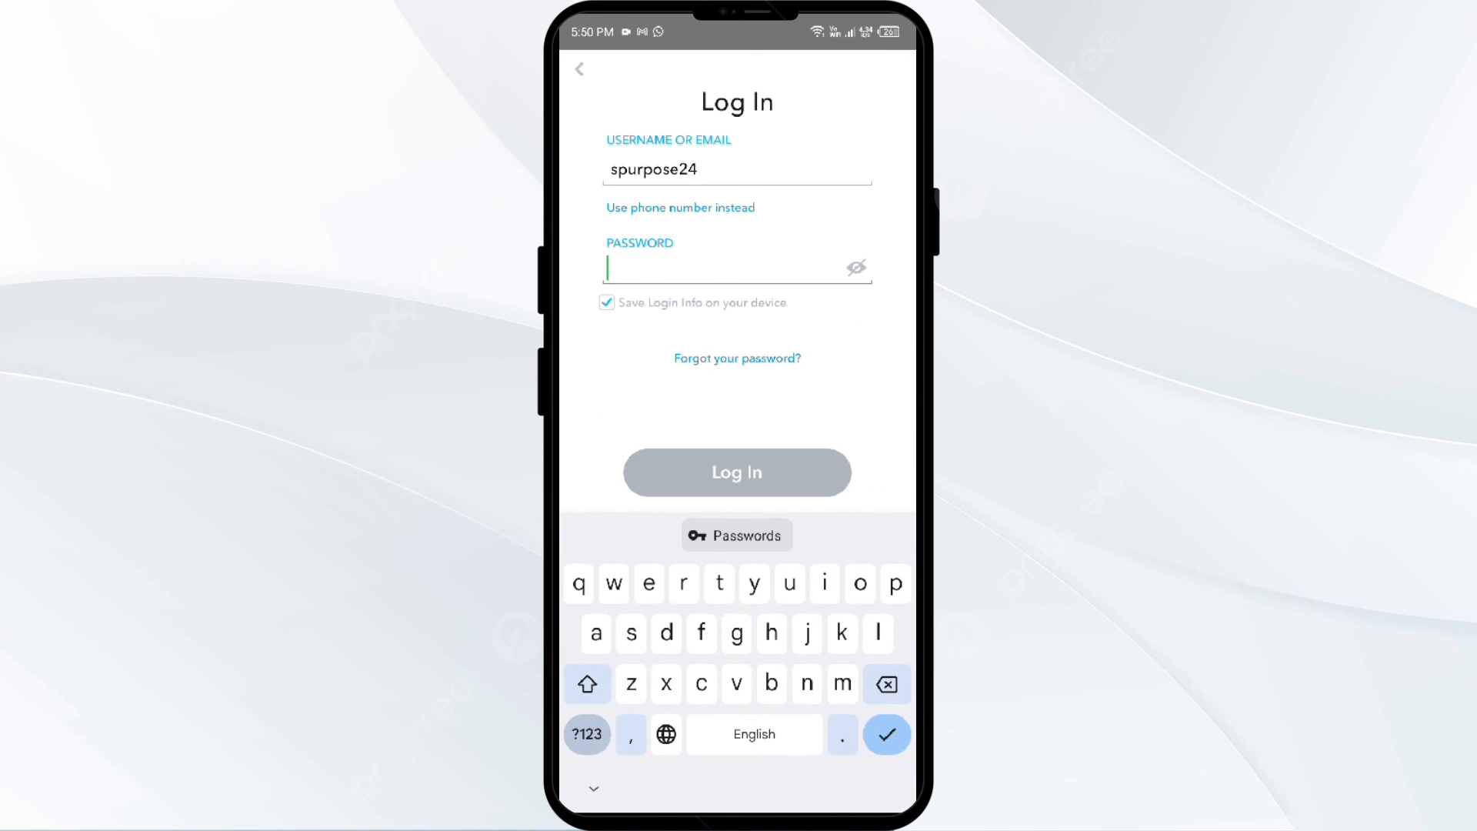